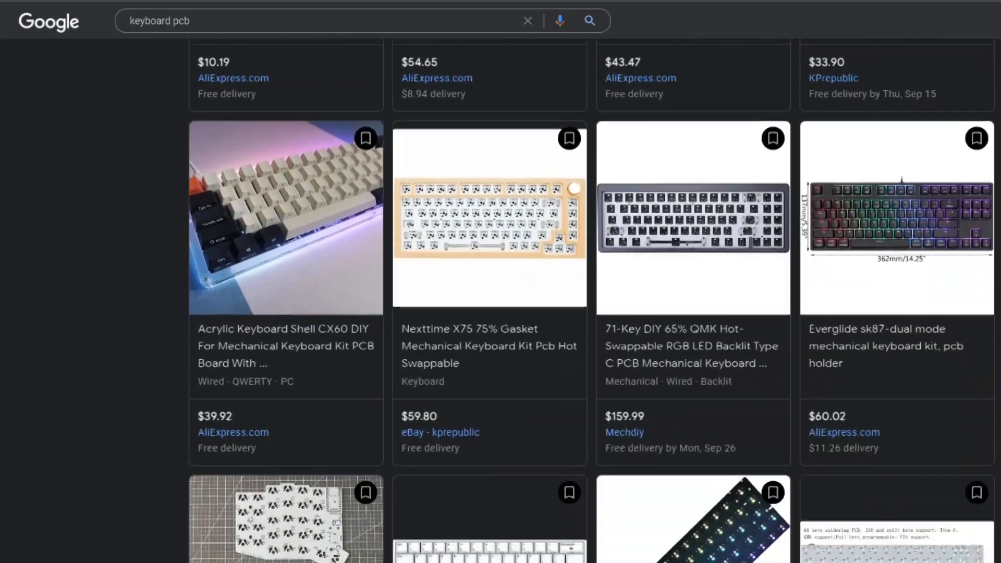
Step: Save the keyboard layout configuration from the Settings page
{"action": "scroll", "scroll_direction": "down", "scroll_amount": 3}
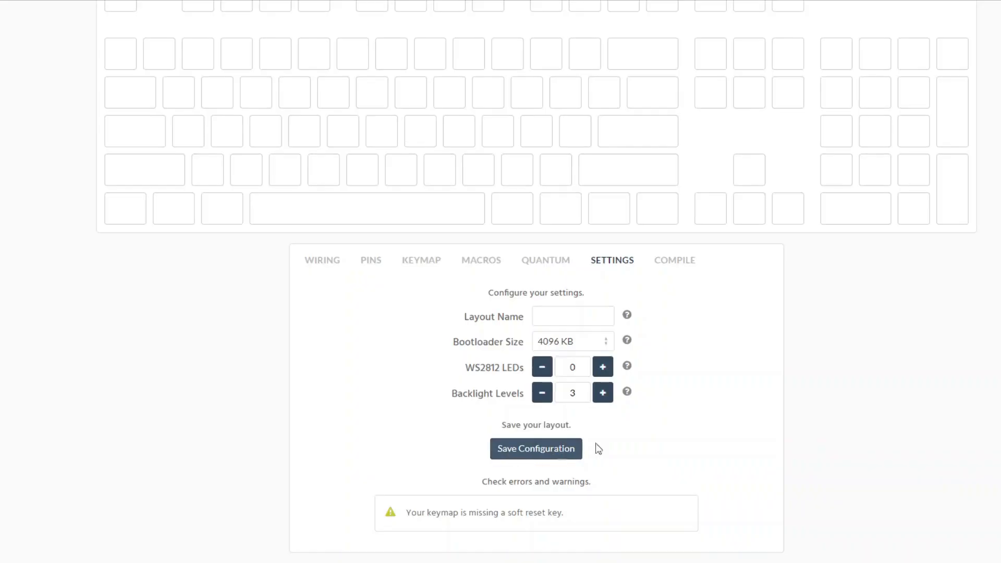
{"action": "left_click", "coordinate": [674, 260]}
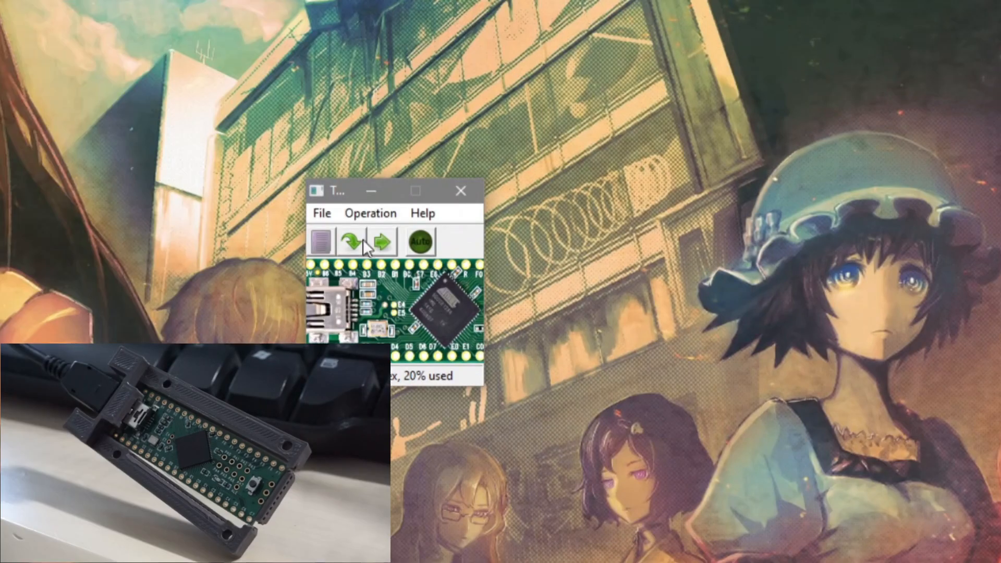
Step: Reboot the Teensy so it runs the freshly flashed firmware, confirmed by 'Reboot OK'
{"action": "left_click", "coordinate": [382, 241]}
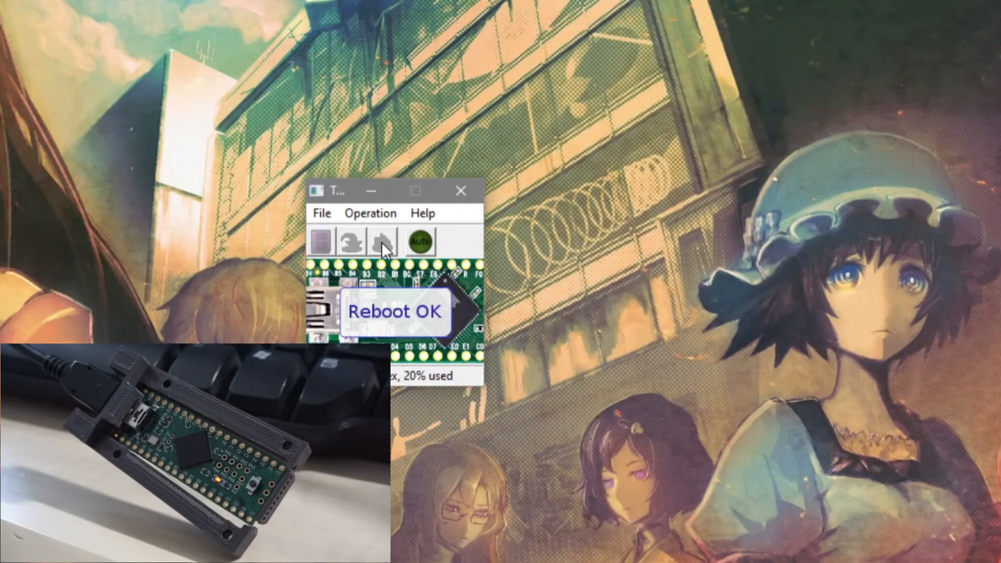